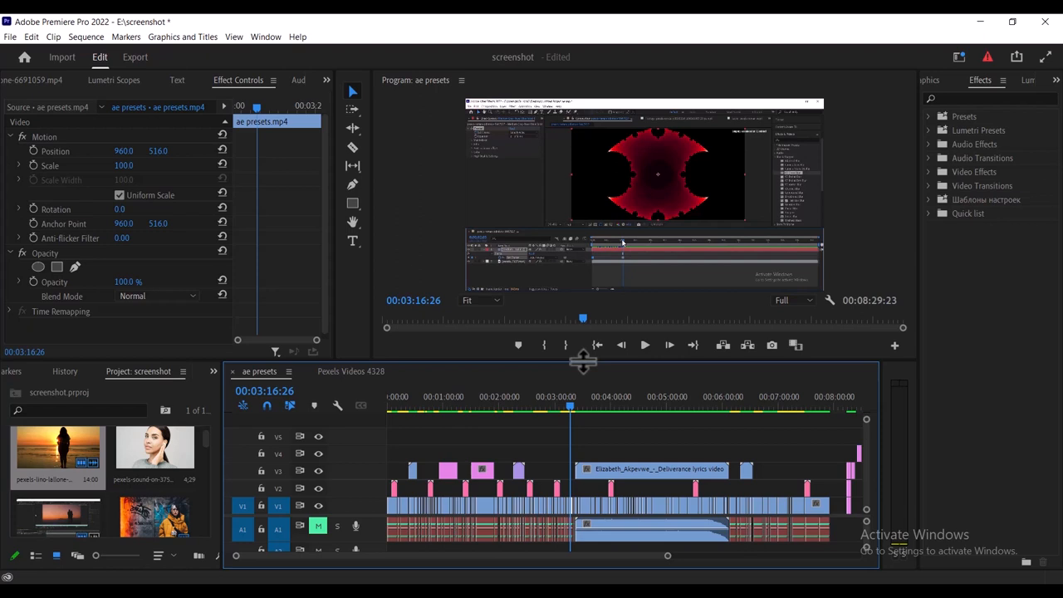
{"action": "mouse_move", "coordinate": [633, 471]}
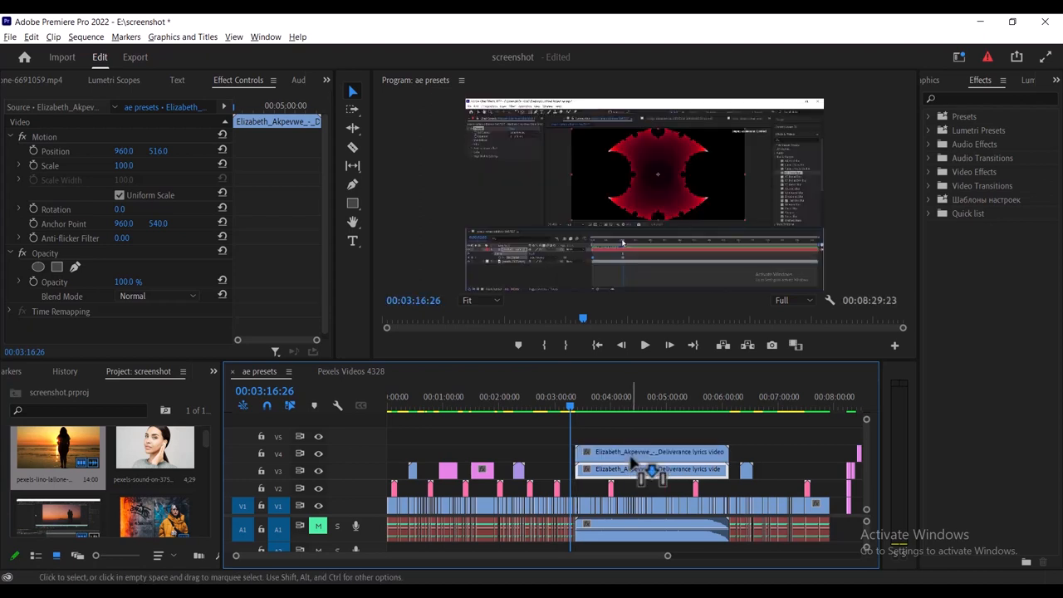
{"action": "mouse_move", "coordinate": [652, 469]}
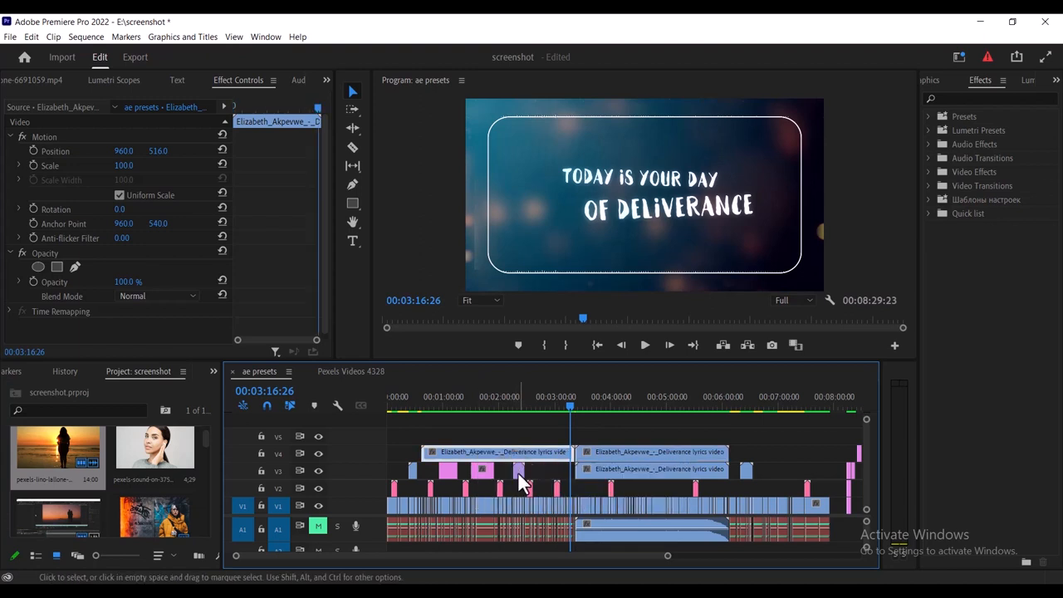
{"action": "mouse_move", "coordinate": [540, 466]}
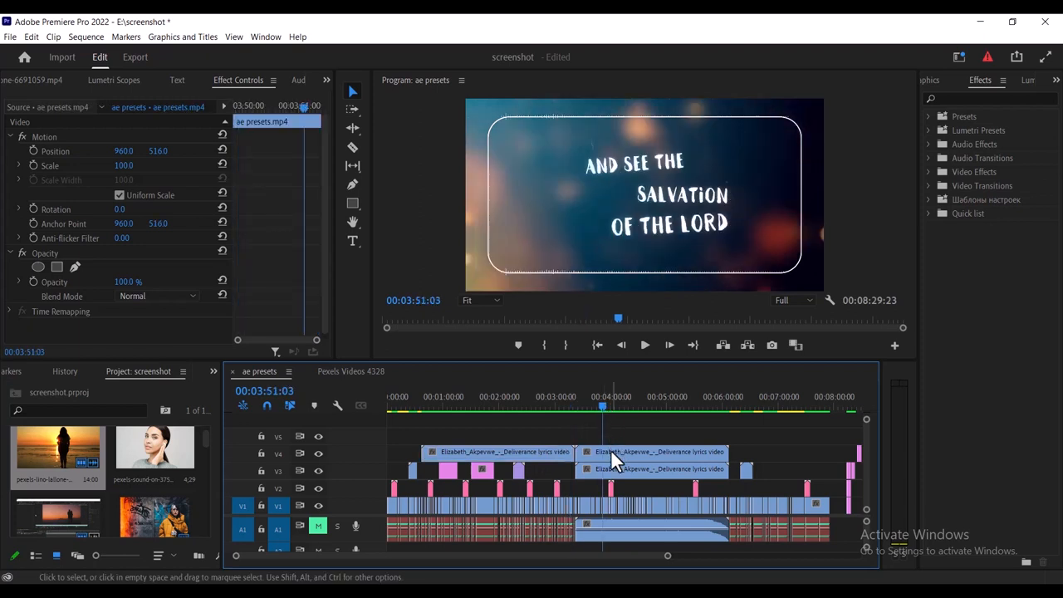
Select the duplicated Deliverance lyrics clip on V4 to remove it, keeping the V3 original.
{"action": "left_click", "coordinate": [652, 451]}
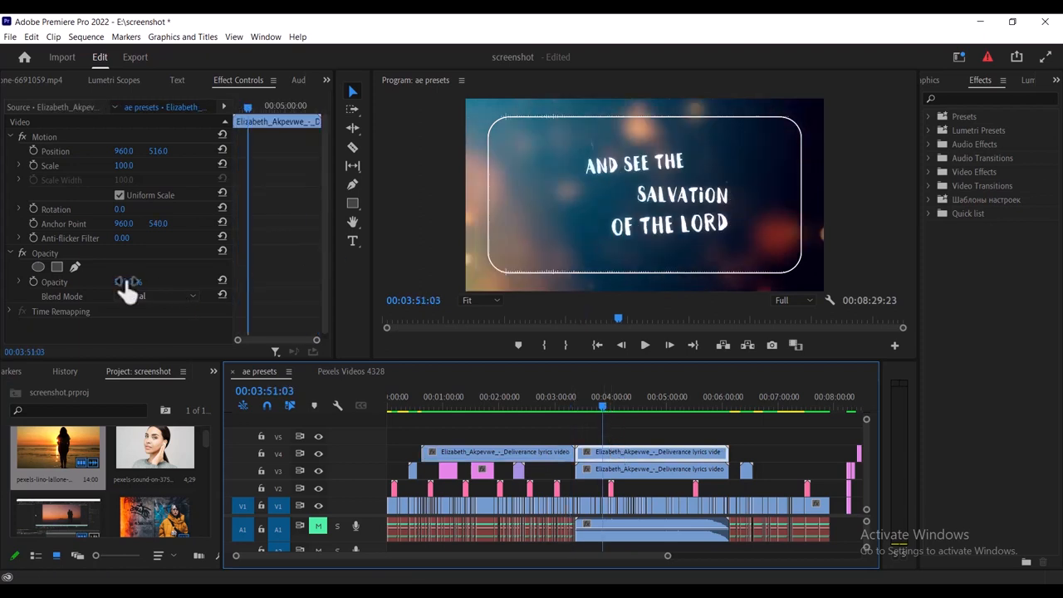
{"action": "double_click", "coordinate": [127, 280]}
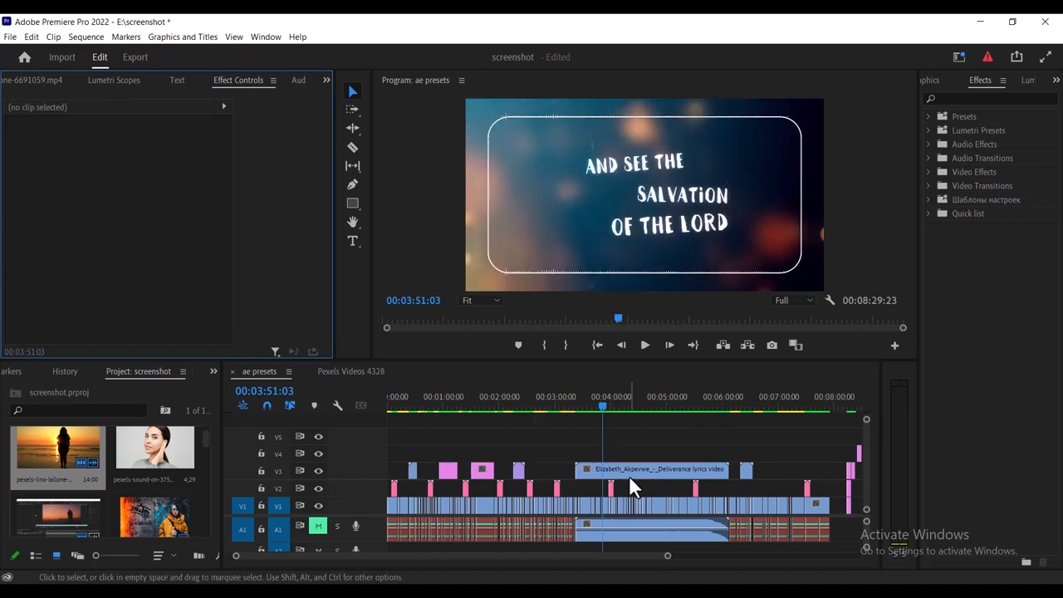
{"action": "left_click", "coordinate": [656, 469]}
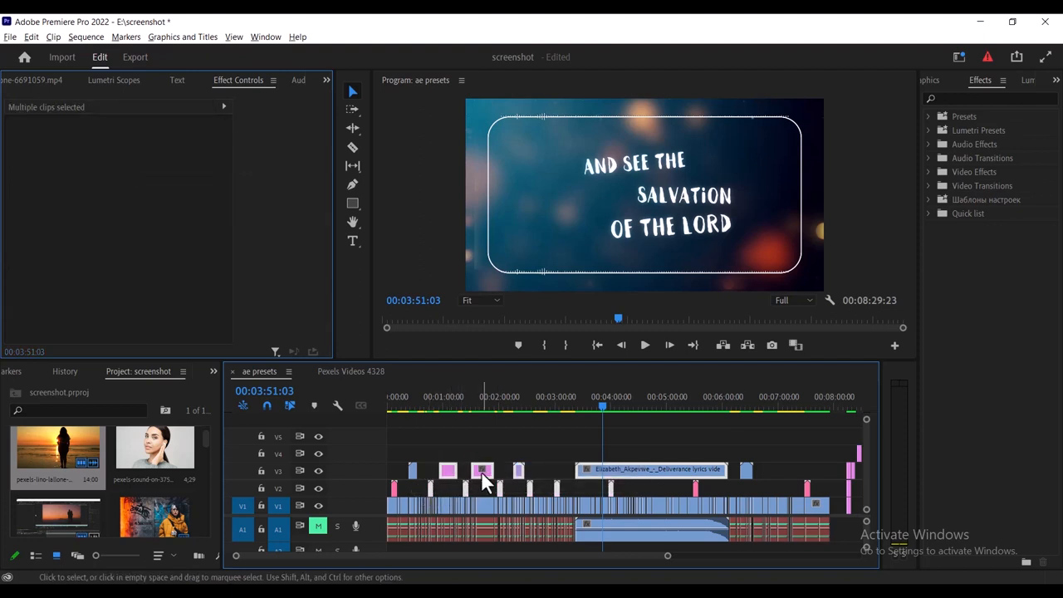
{"action": "mouse_move", "coordinate": [483, 482]}
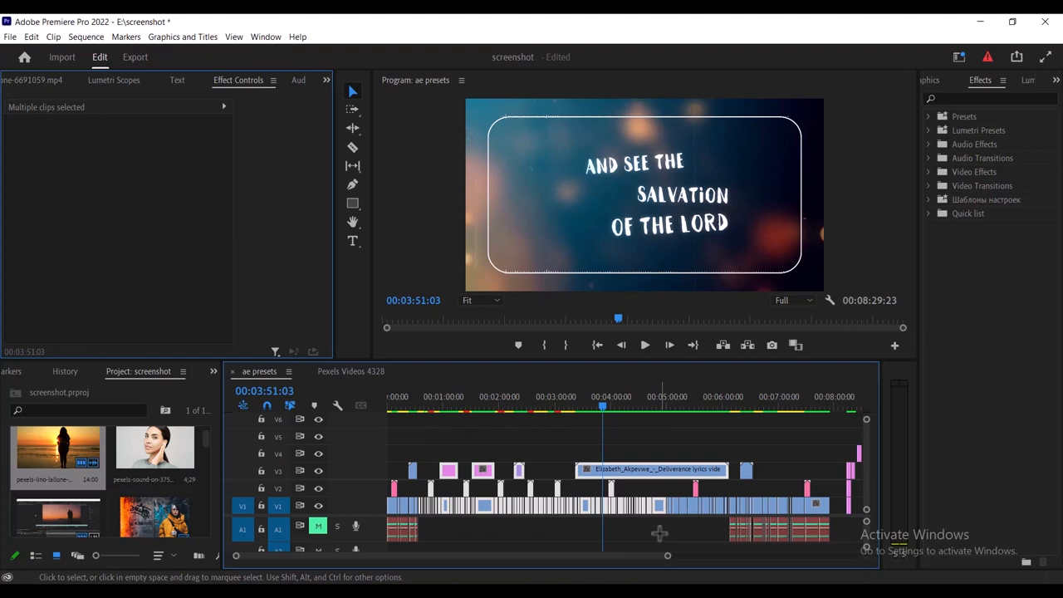
Deselect all clips by clicking empty space in the timeline.
{"action": "left_click", "coordinate": [672, 449]}
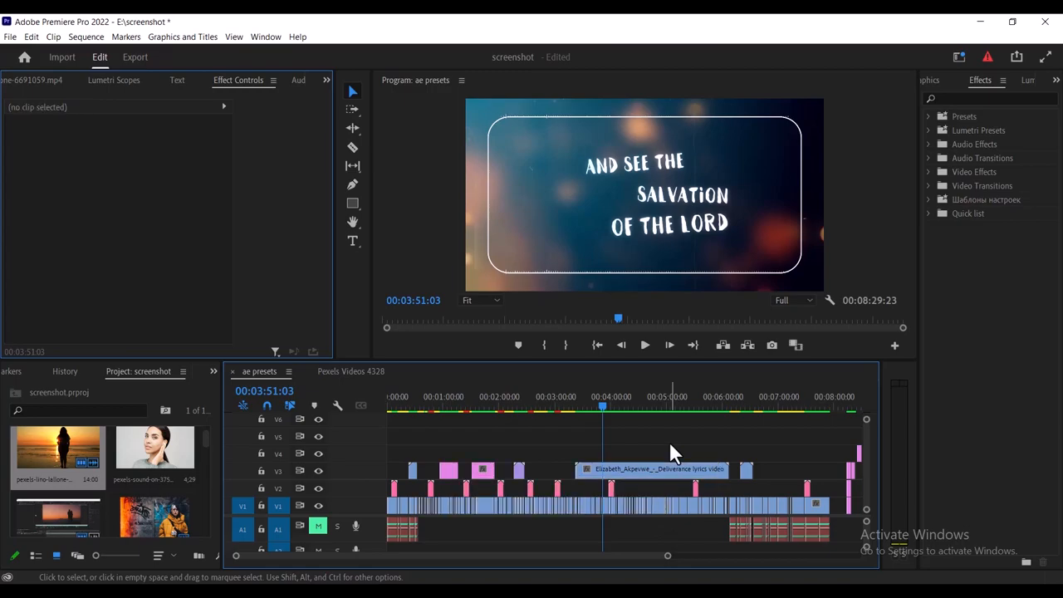